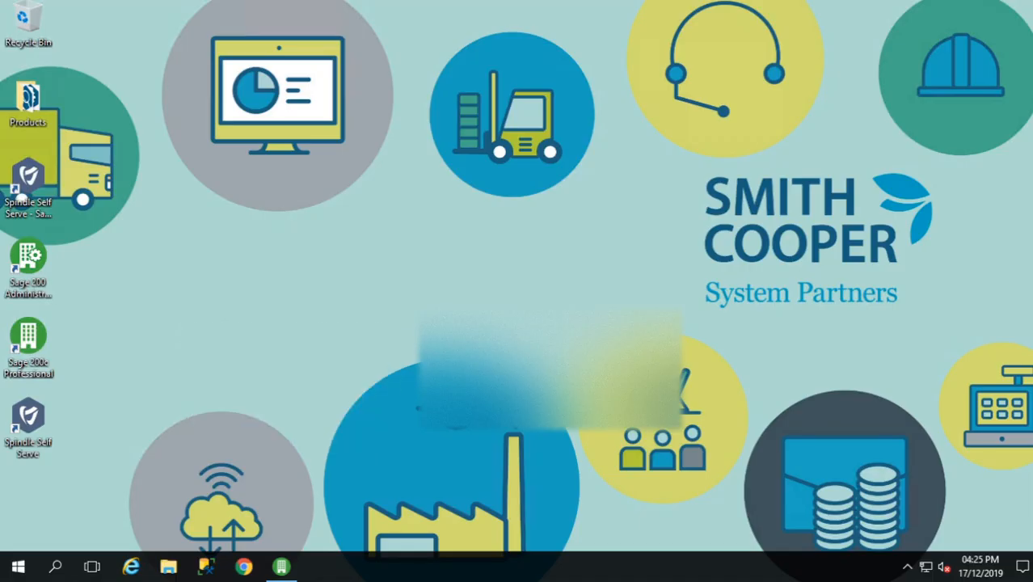
Step: Switch to Sage 200 and show the Bank Account List under Cash Book, with six accounts
left_click(279, 566)
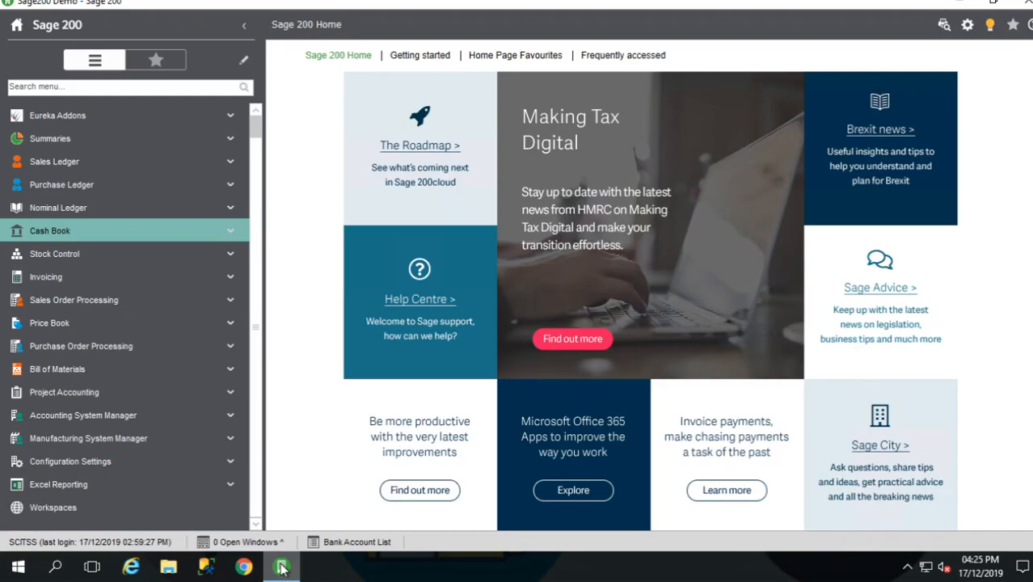
mouse_move(291, 349)
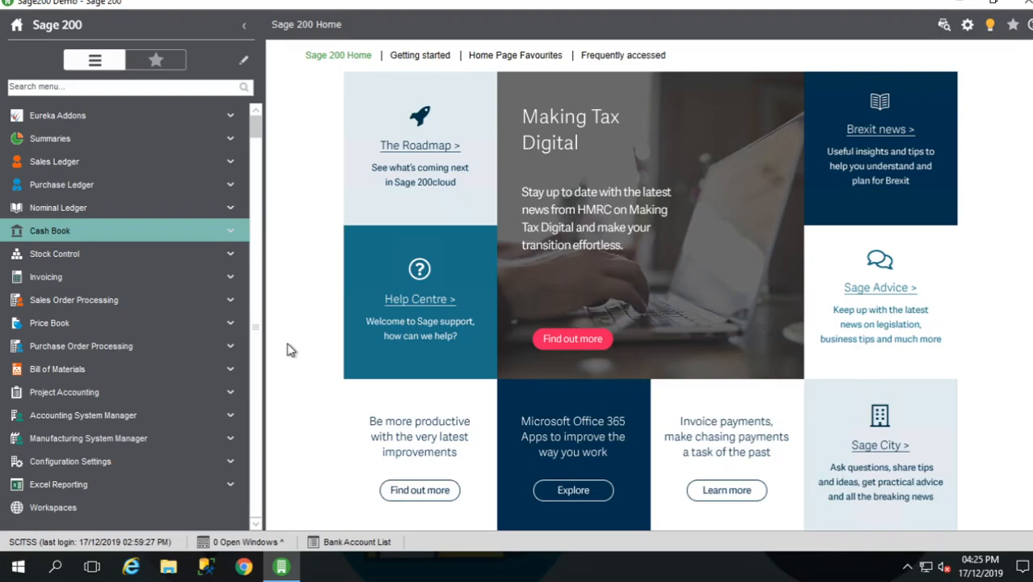
mouse_move(262, 285)
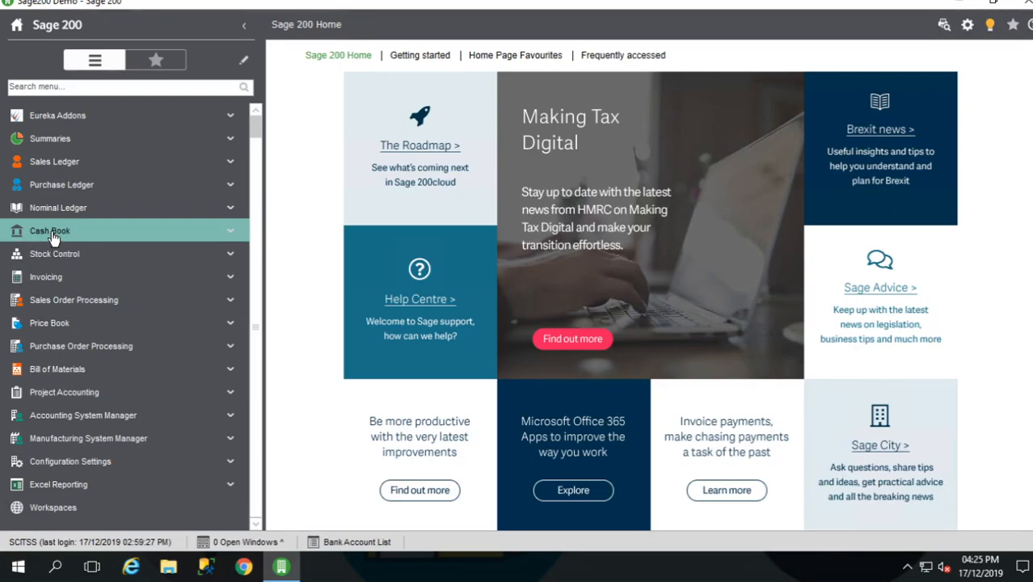
left_click(48, 230)
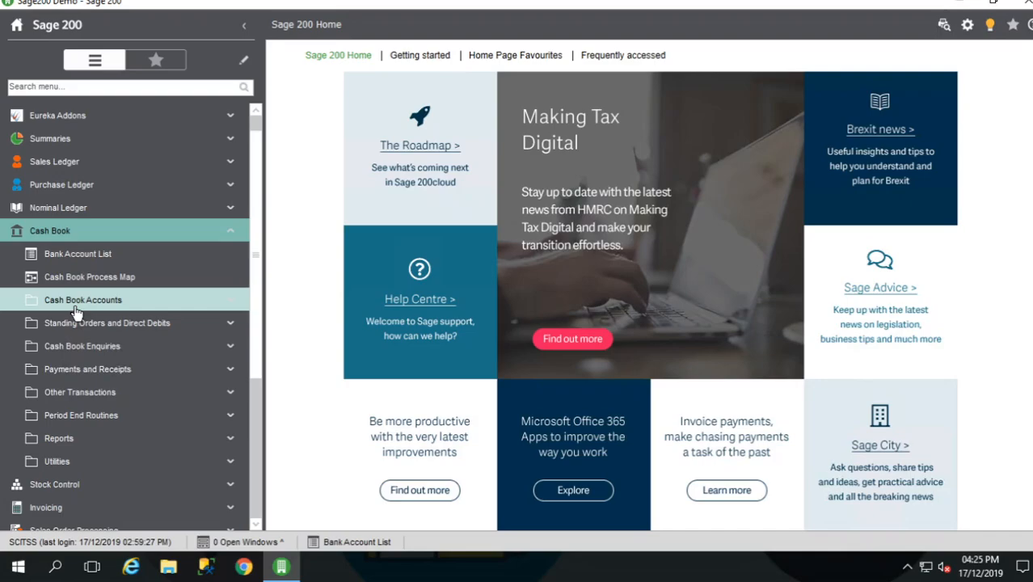
mouse_move(81, 346)
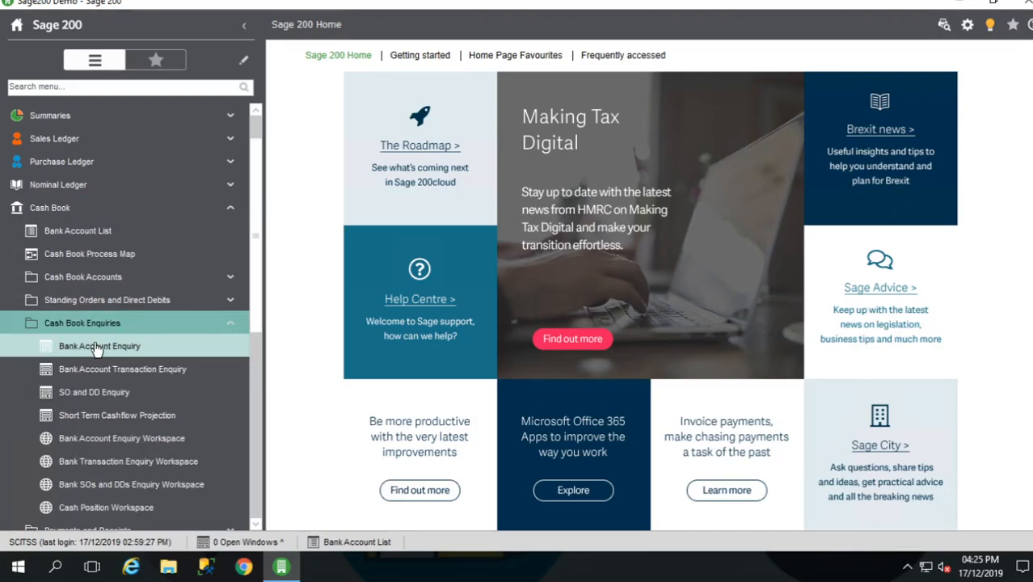
mouse_move(136, 233)
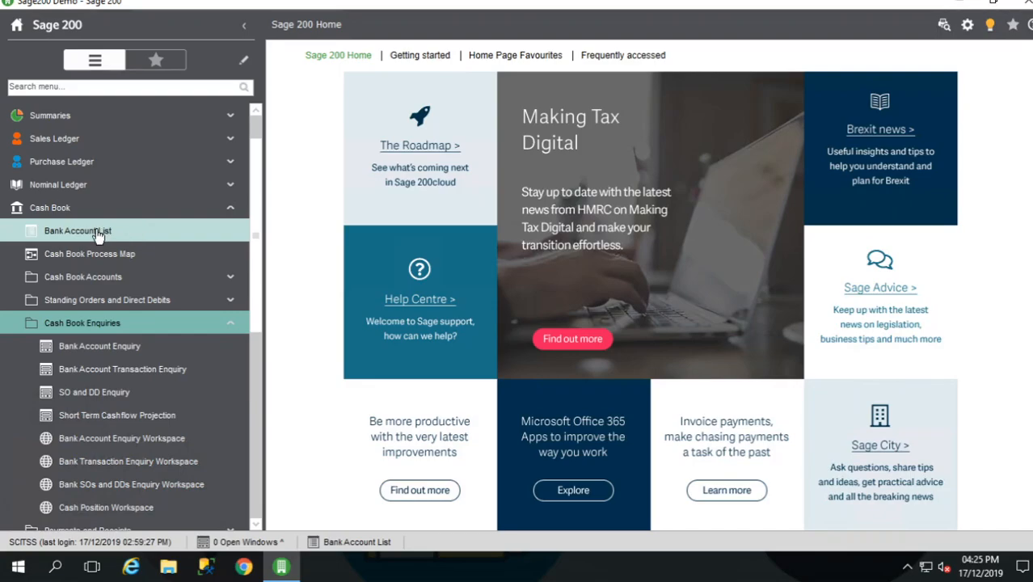
left_click(78, 230)
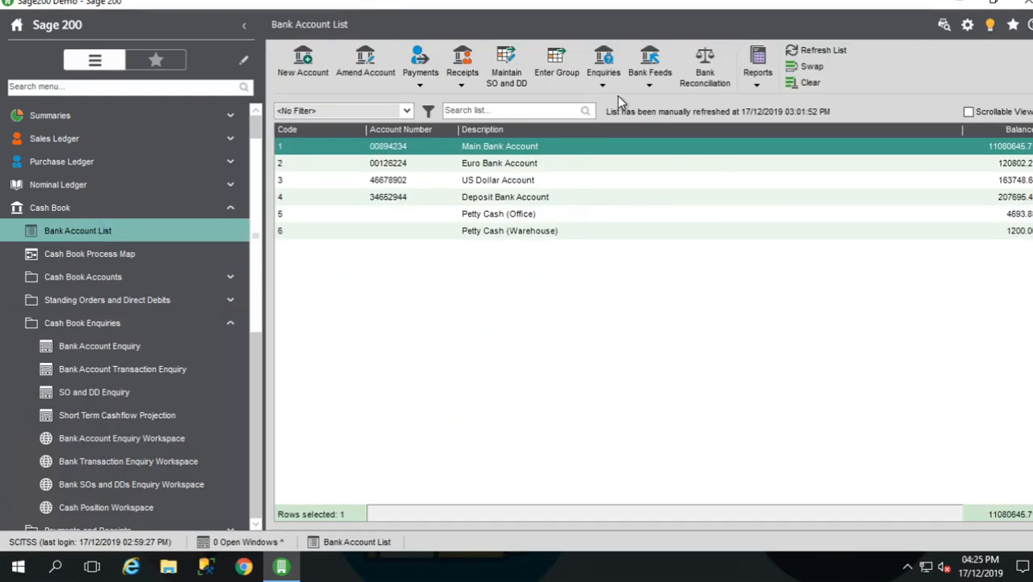
left_click(603, 66)
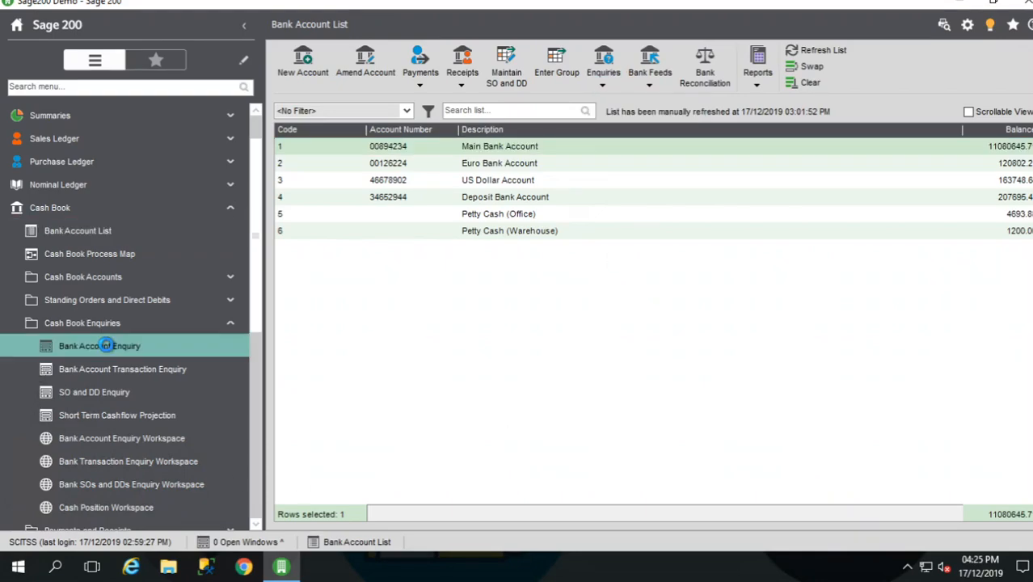
Step: Run an Account Enquiry on 1 Main Bank Account and view its reconciled Statement Balances
left_click(101, 346)
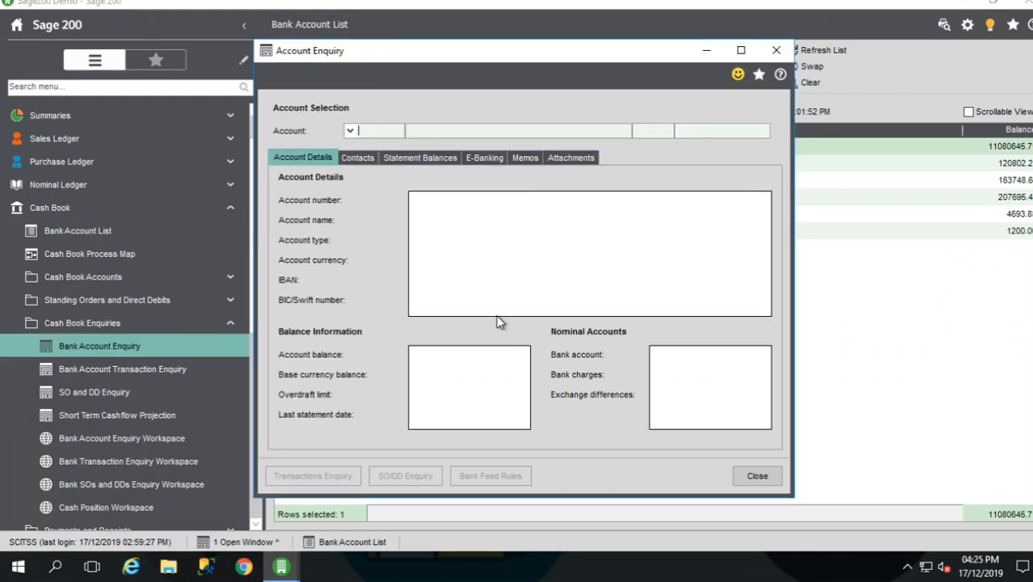
left_click(349, 129)
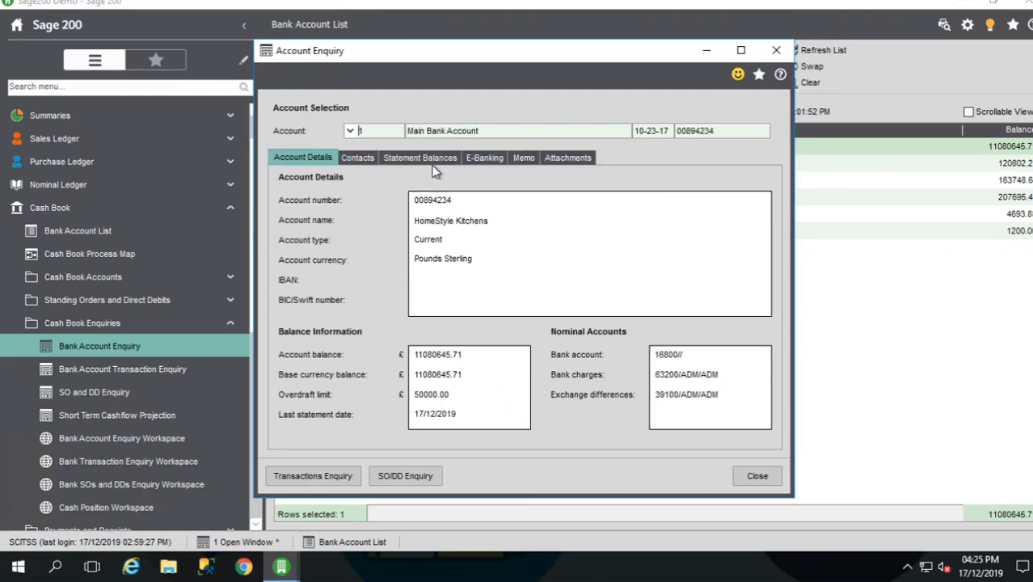
left_click(420, 157)
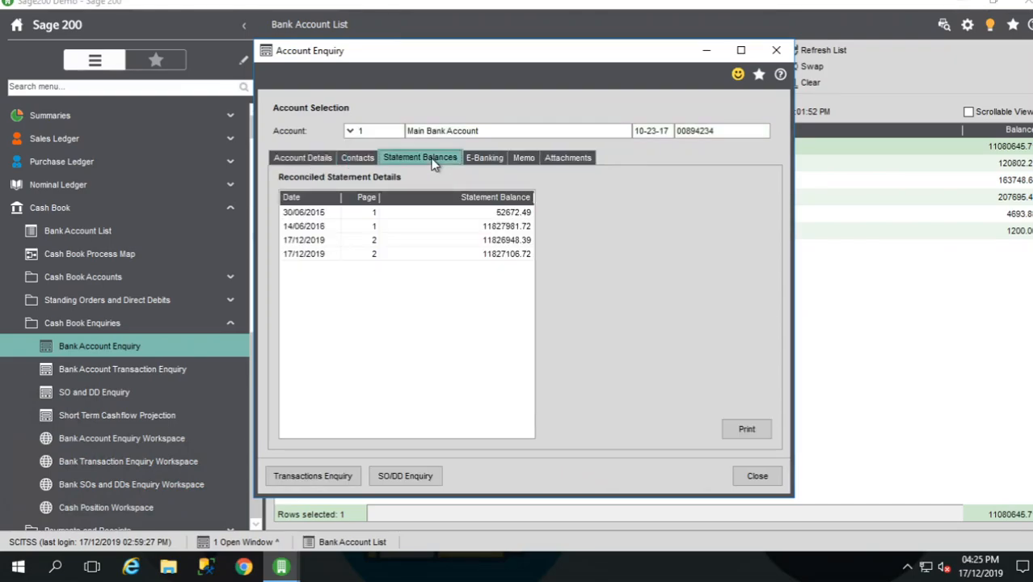
mouse_move(478, 201)
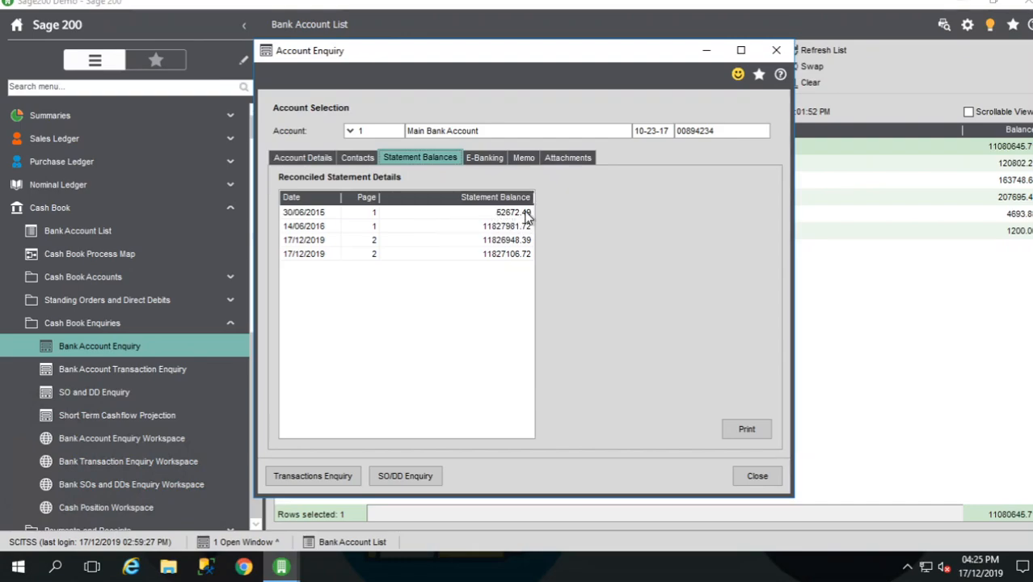
mouse_move(467, 226)
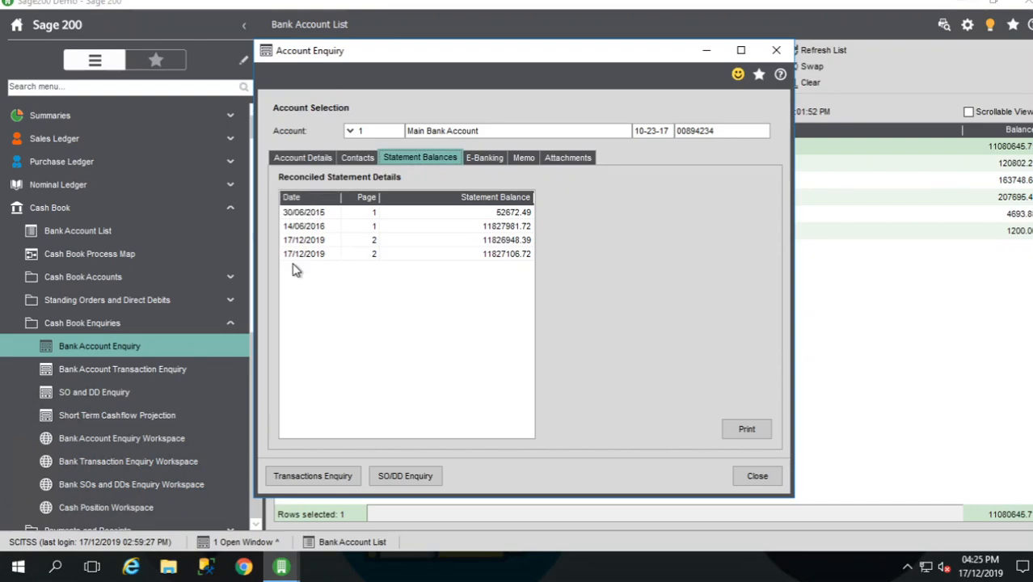
mouse_move(356, 271)
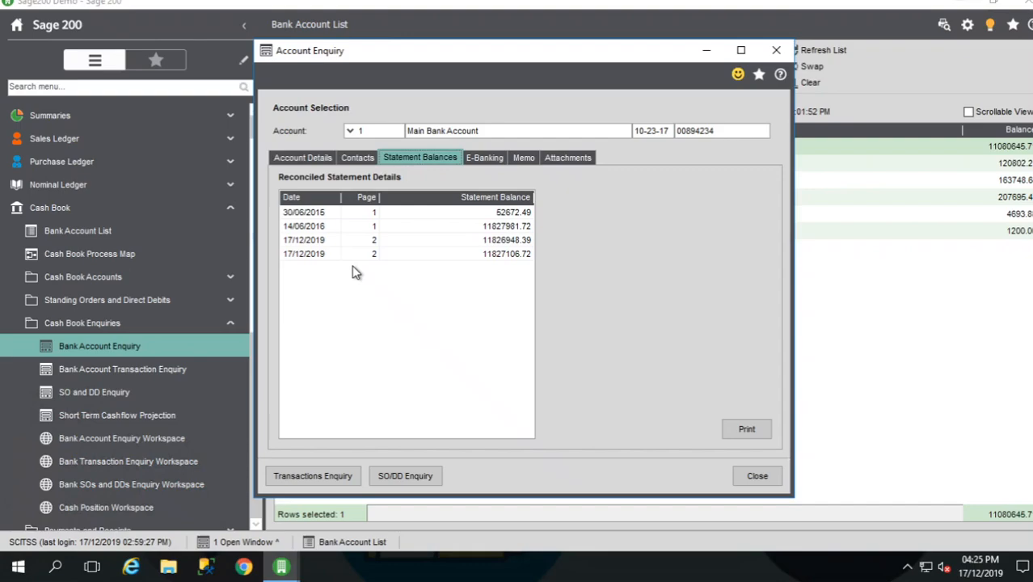
mouse_move(365, 243)
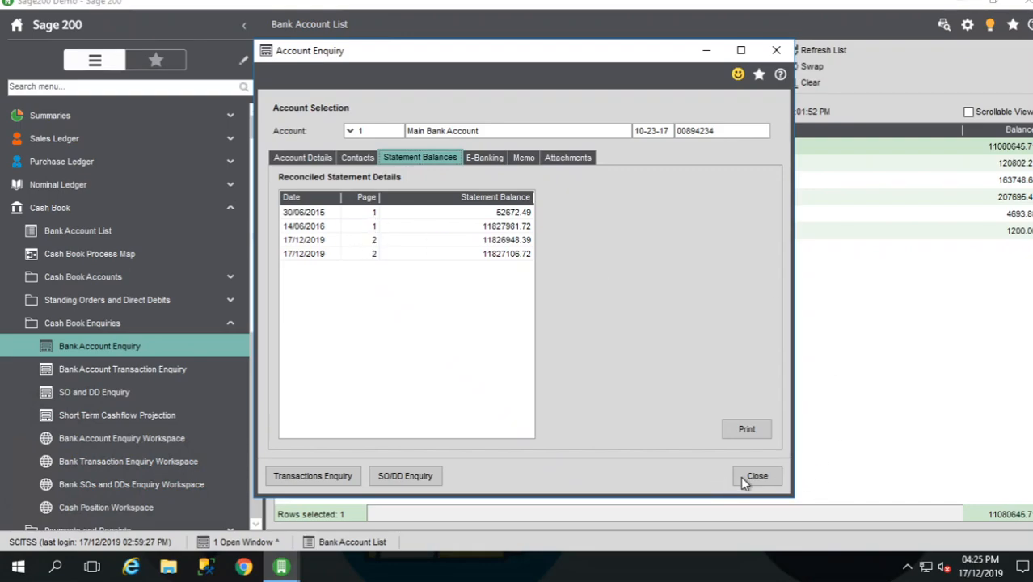
Step: Close the enquiry and reach Unreconcile Bank Transactions via Period End Routines > Bank Reconciliation
left_click(757, 475)
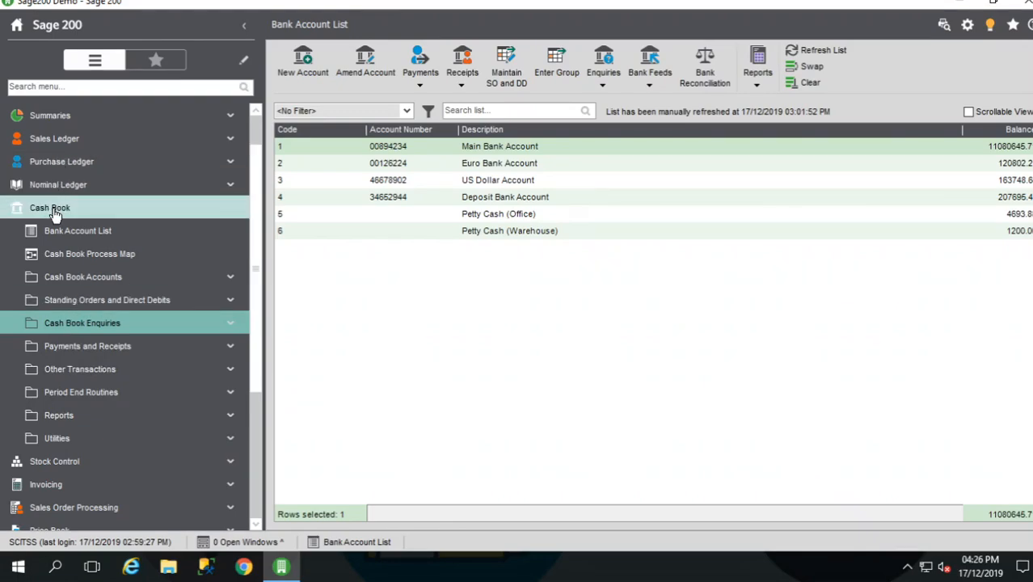
mouse_move(79, 369)
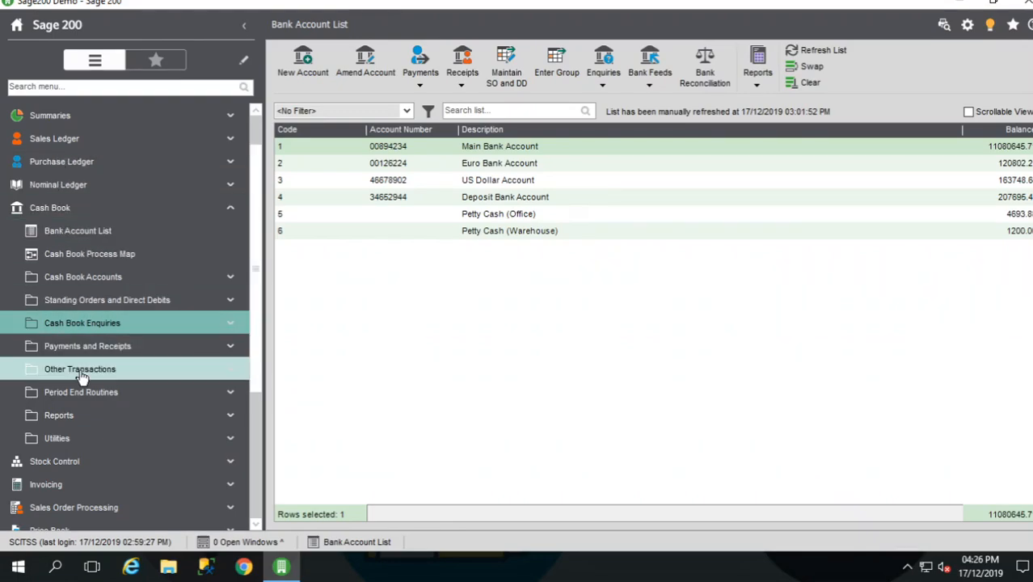
left_click(80, 393)
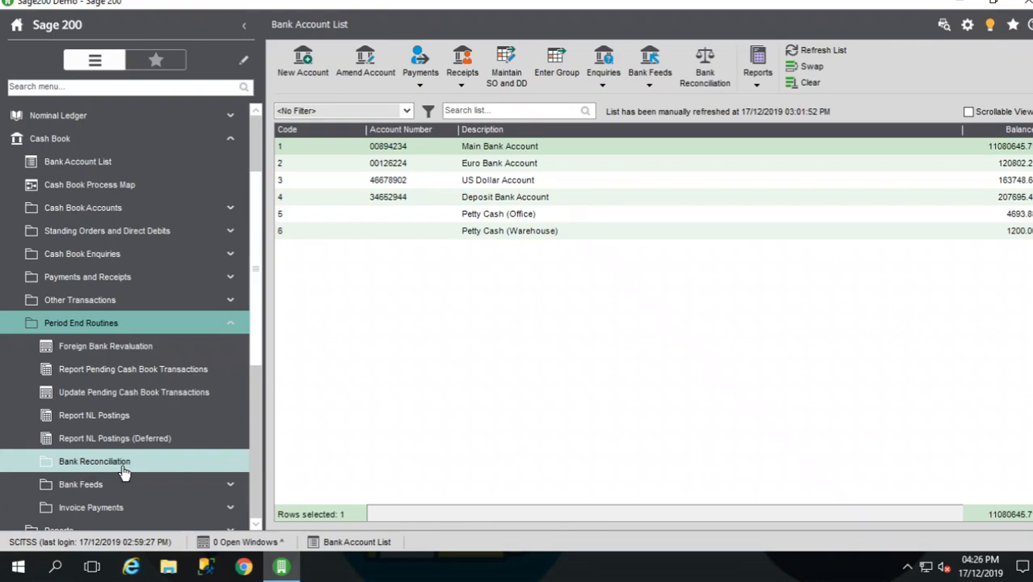
left_click(94, 460)
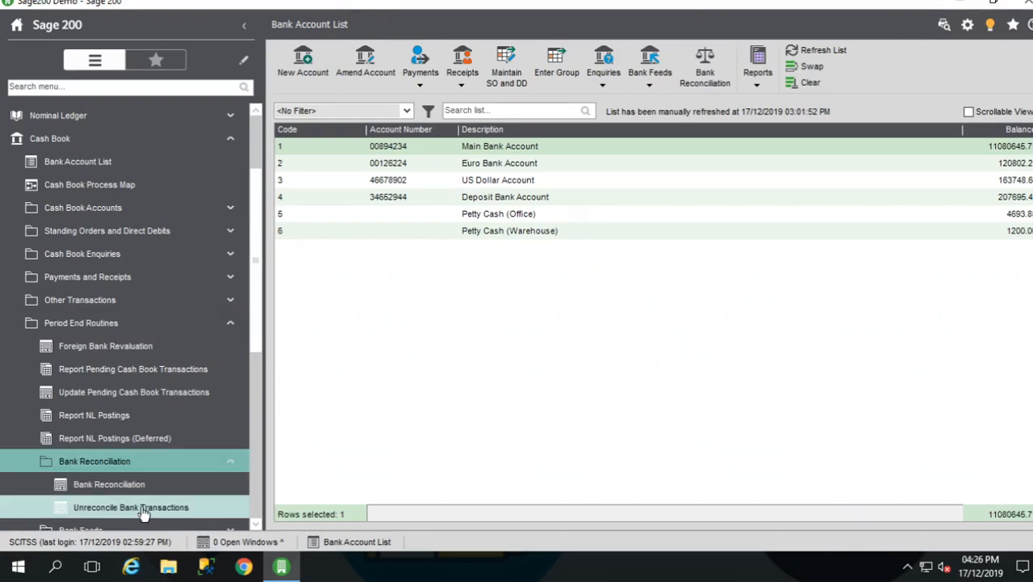
left_click(131, 508)
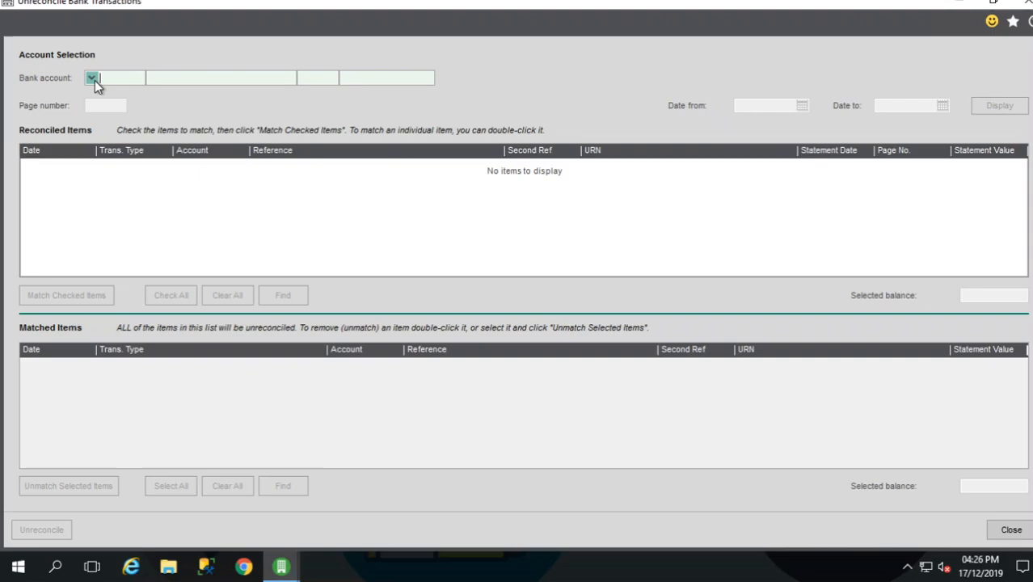
Step: Choose Main Bank Account and display its reconciled items dated 01/01/2015 to 17/12/2019
left_click(90, 78)
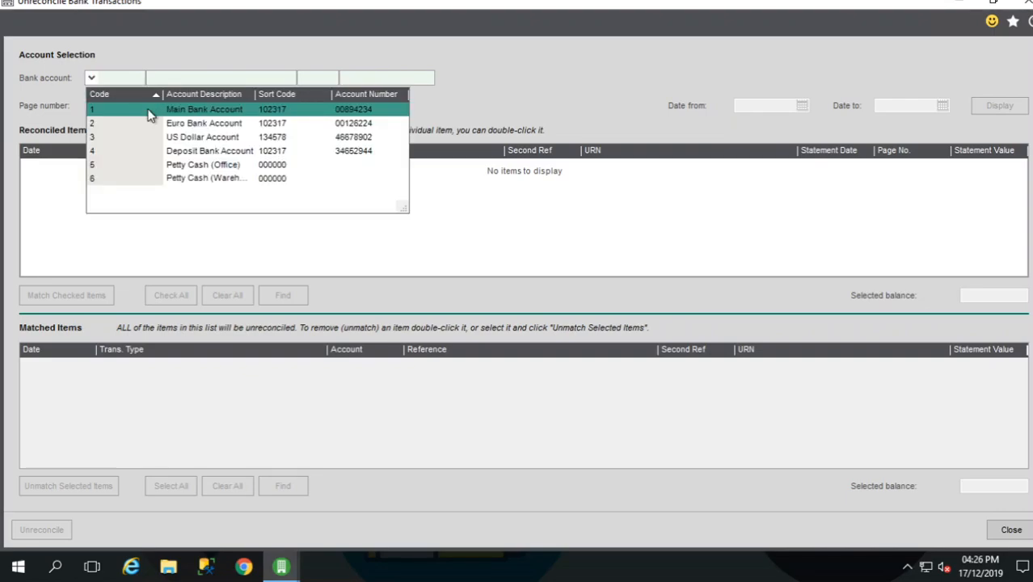
left_click(204, 110)
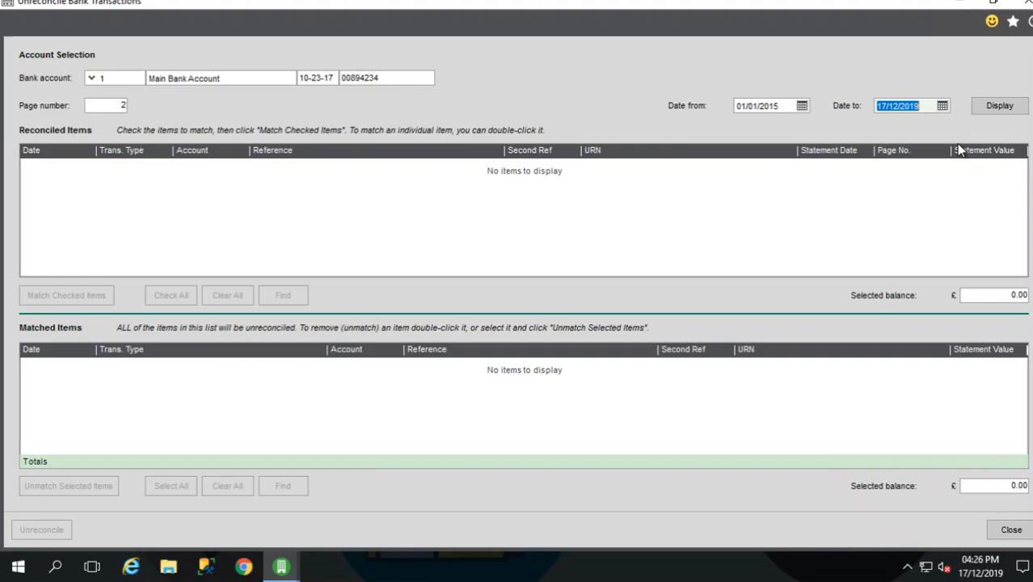
left_click(999, 105)
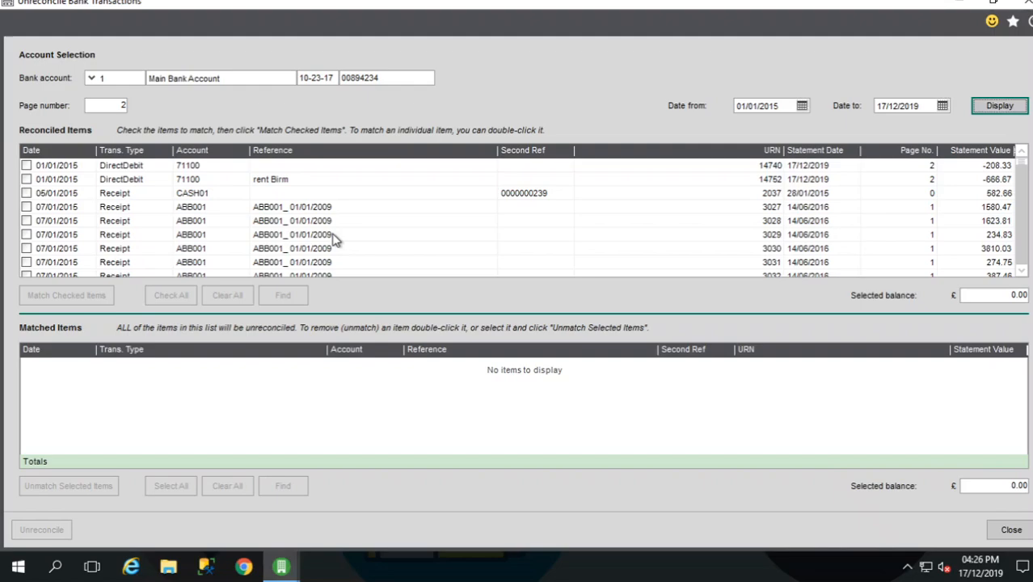
mouse_move(73, 194)
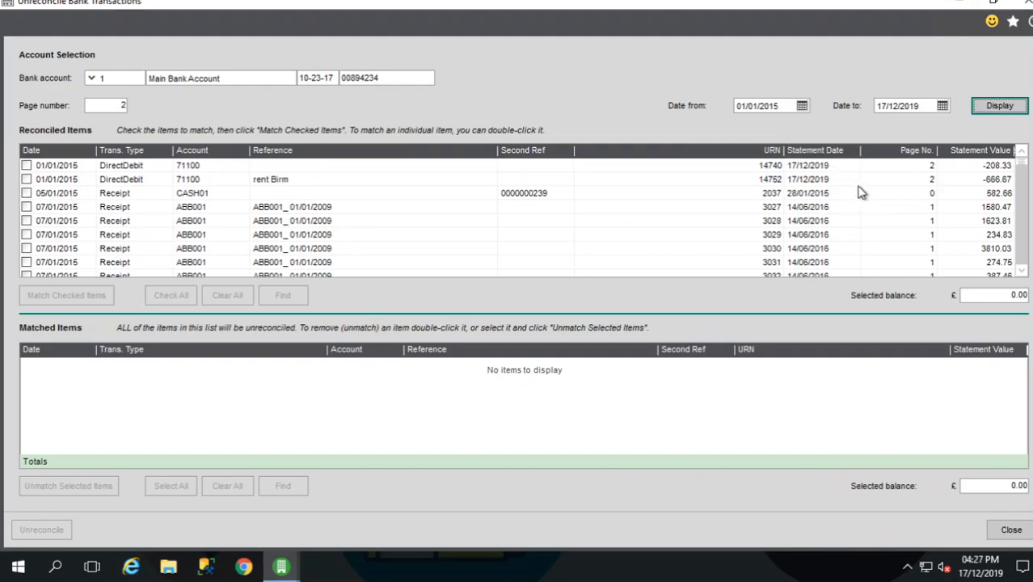
mouse_move(833, 178)
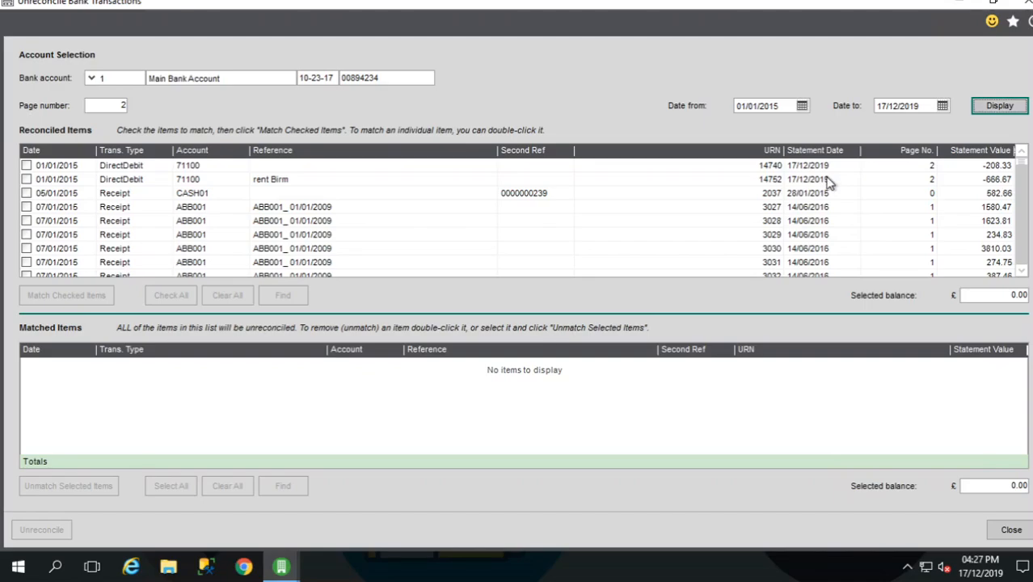
mouse_move(817, 150)
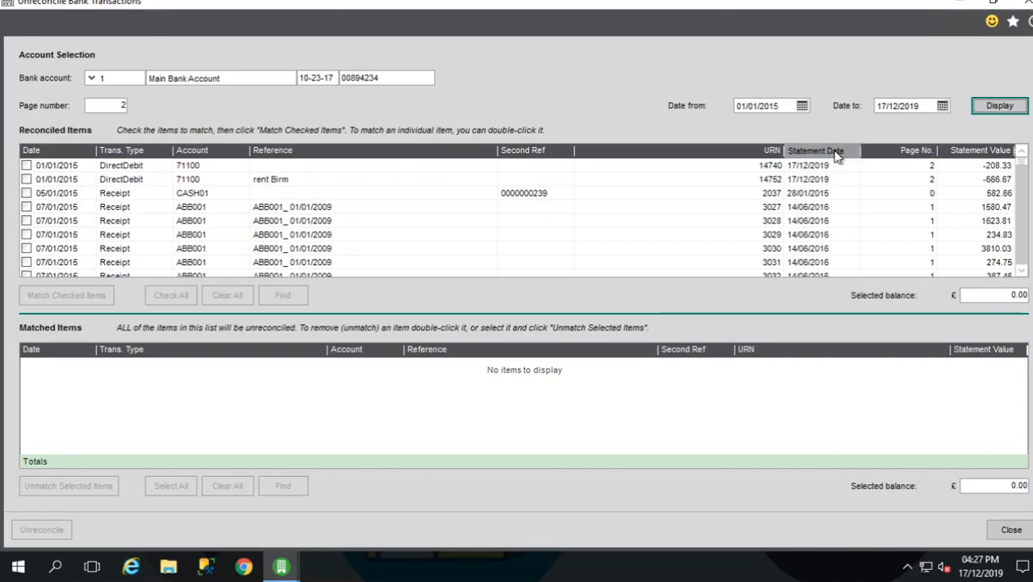
Step: Sort the reconciled items by Statement Date descending, glance at the Export options and dismiss them
left_click(815, 151)
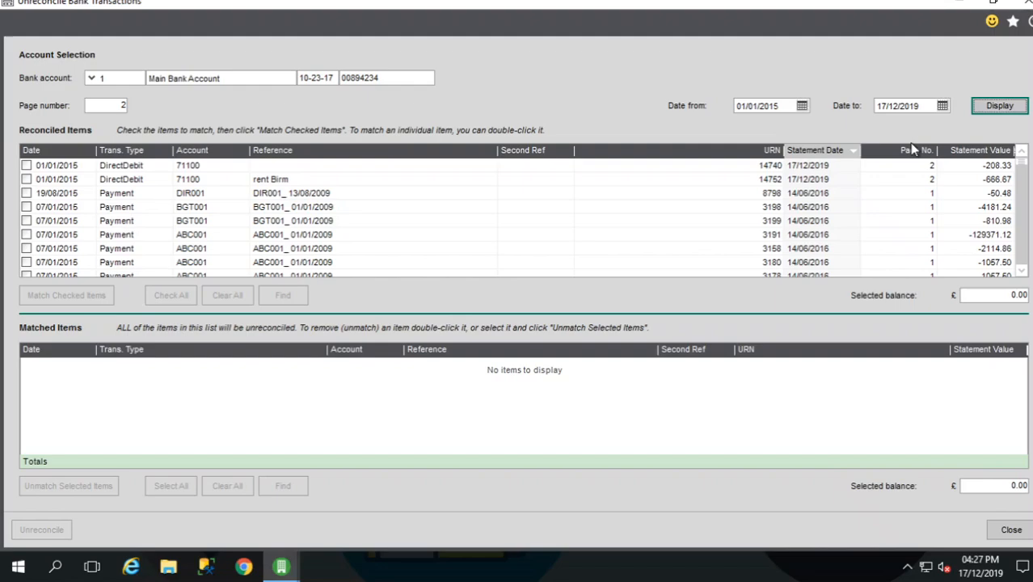
left_click(915, 150)
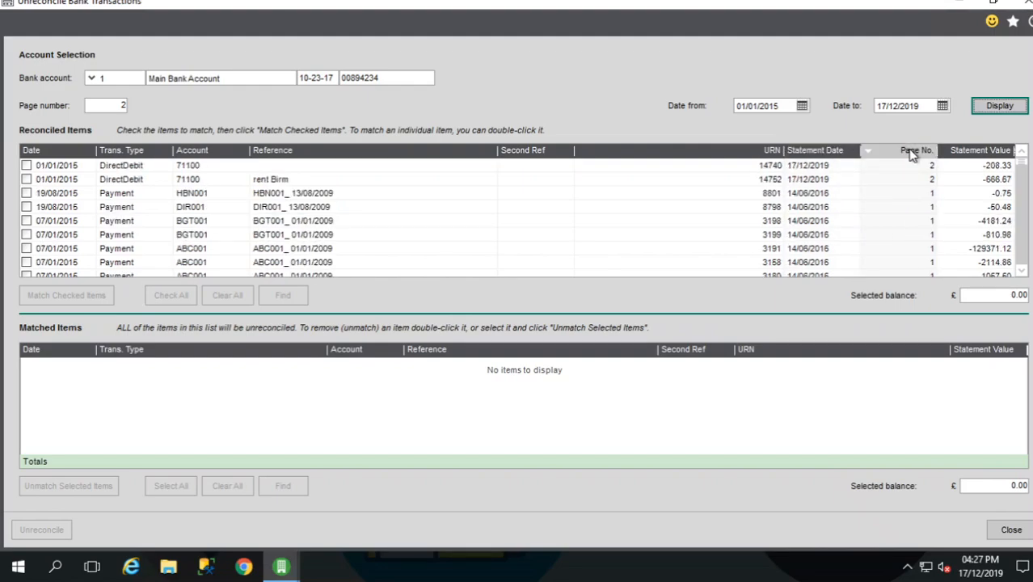
mouse_move(847, 177)
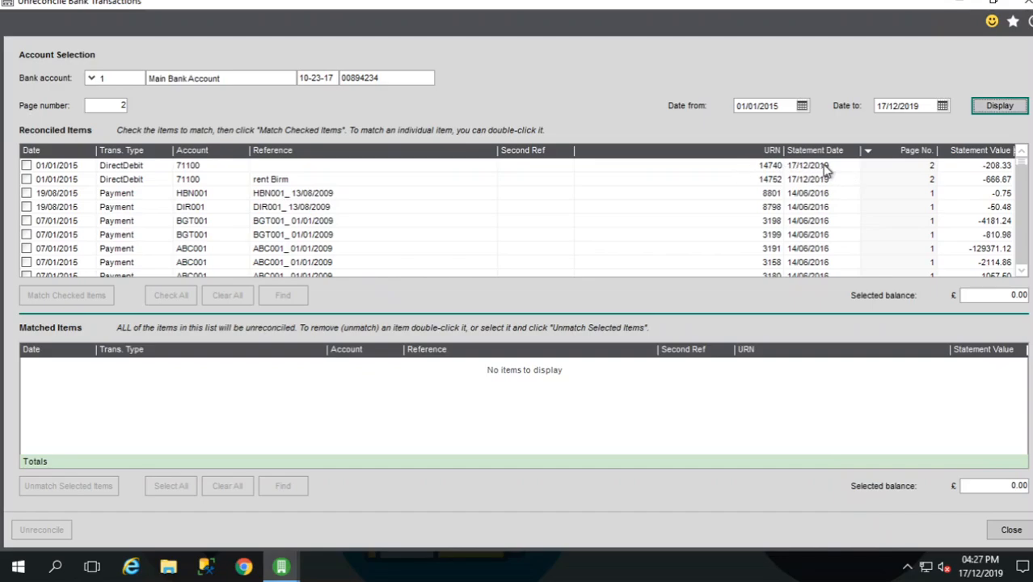
right_click(825, 167)
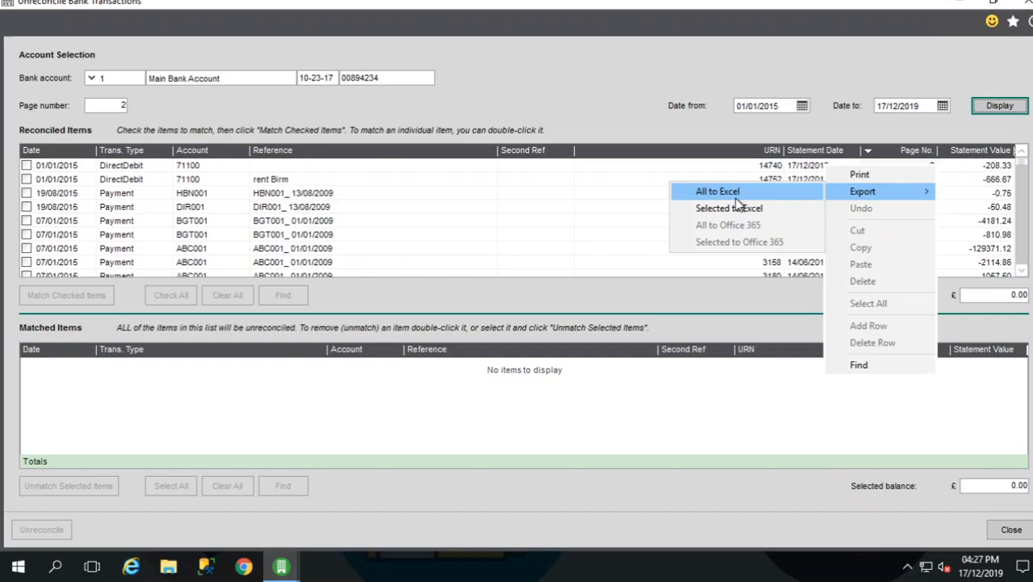
mouse_move(735, 194)
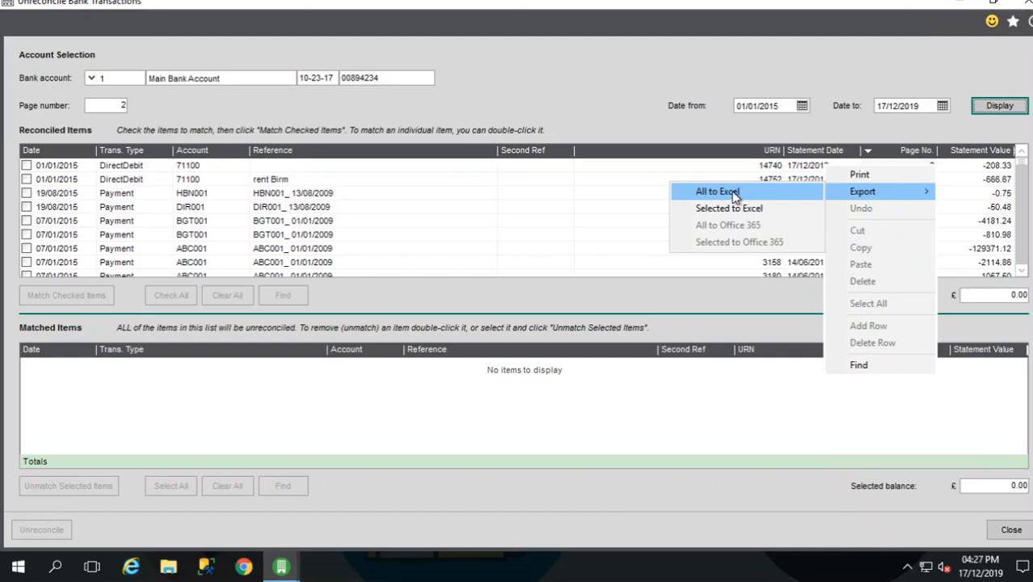
mouse_move(653, 145)
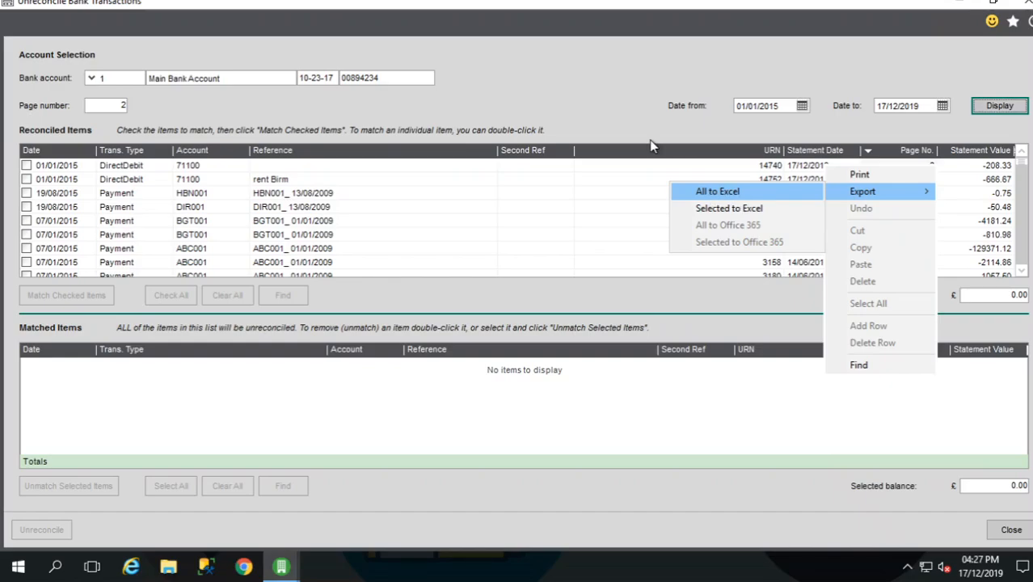
left_click(600, 123)
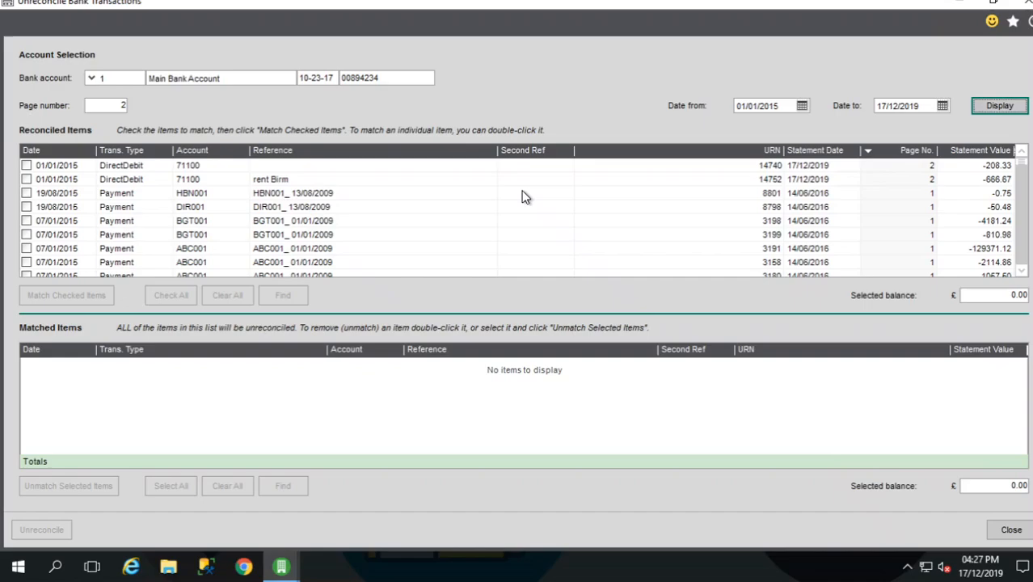
mouse_move(411, 406)
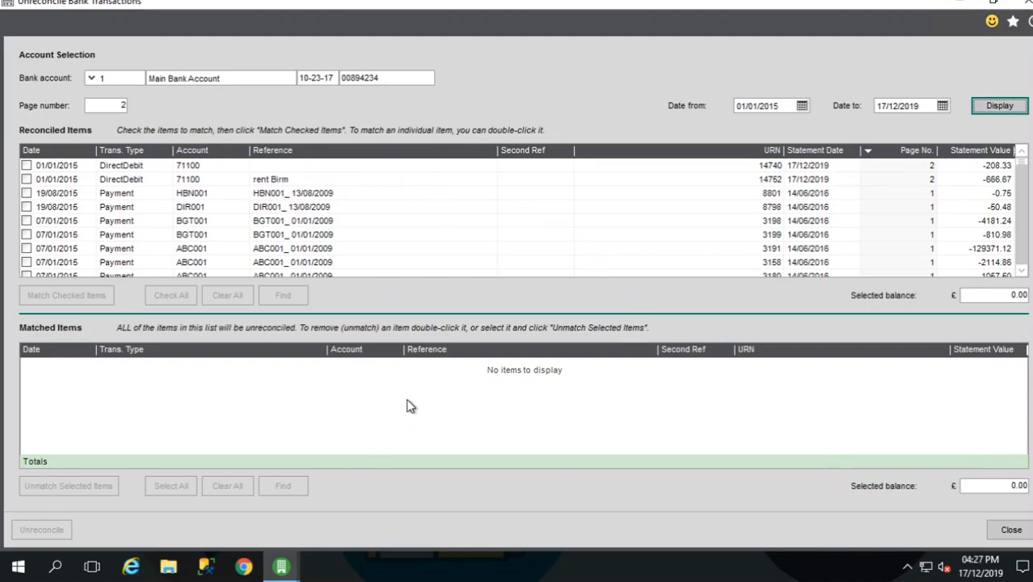
mouse_move(402, 388)
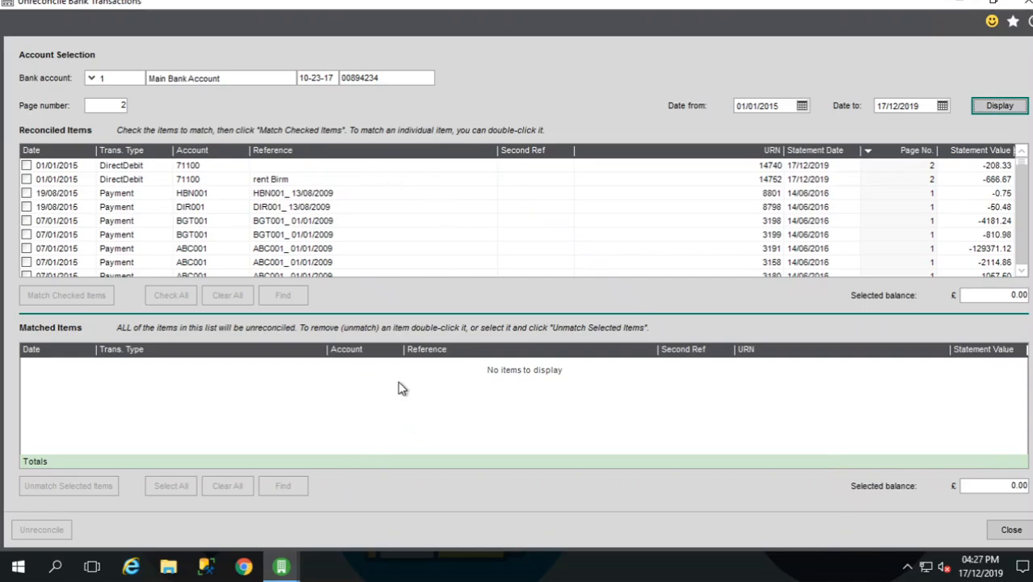
mouse_move(136, 207)
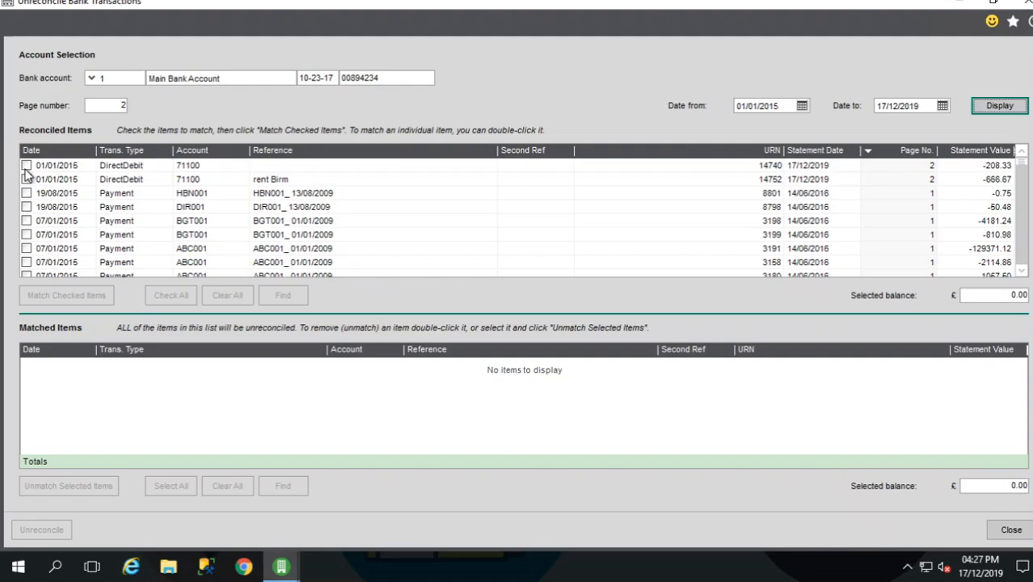
Step: Tick several rows, Clear All, then tick only the two DirectDebit rows for a selected balance of -875.00
left_click(26, 165)
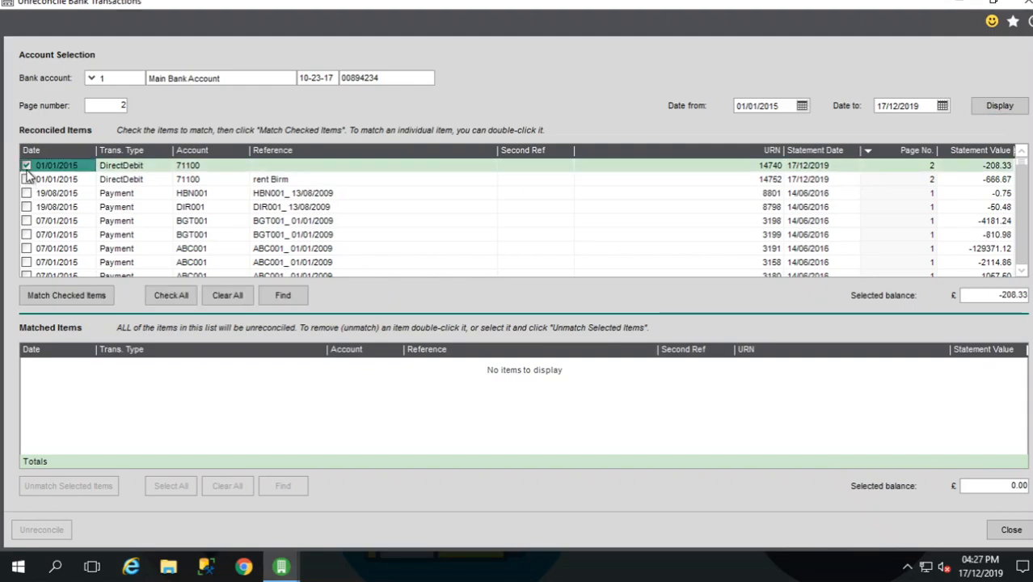
left_click(26, 178)
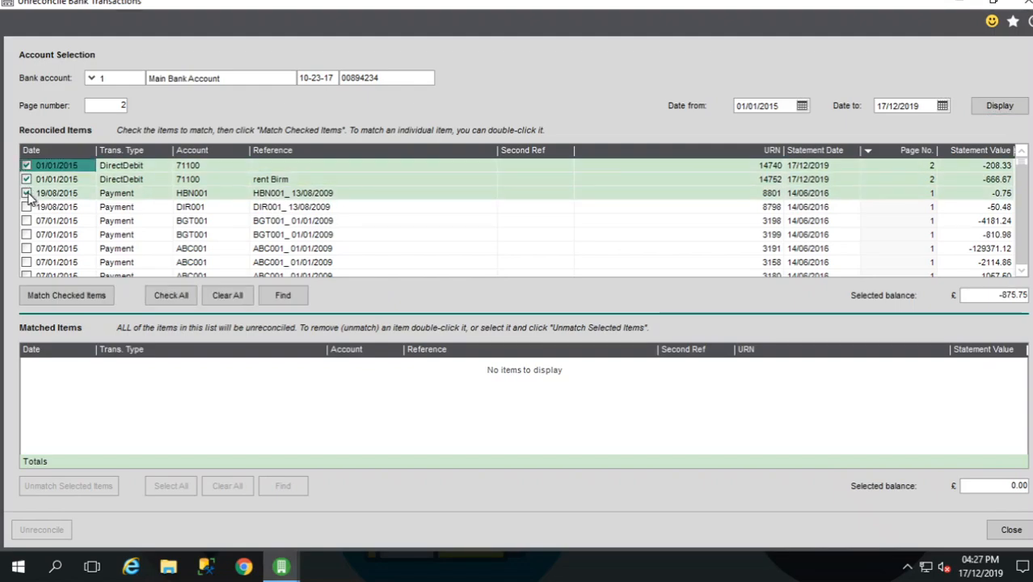
left_click(26, 193)
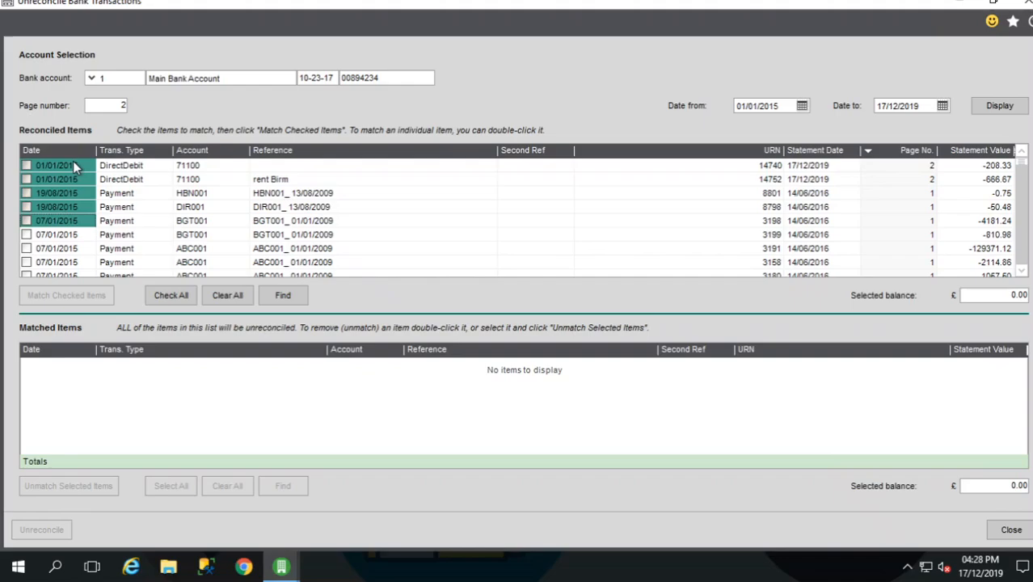
left_click(57, 234)
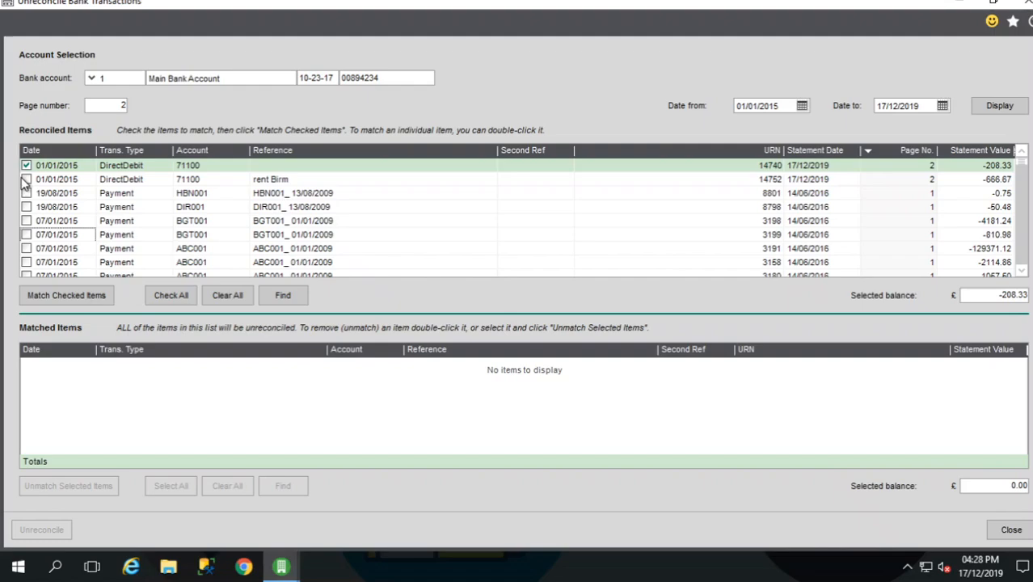
left_click(26, 178)
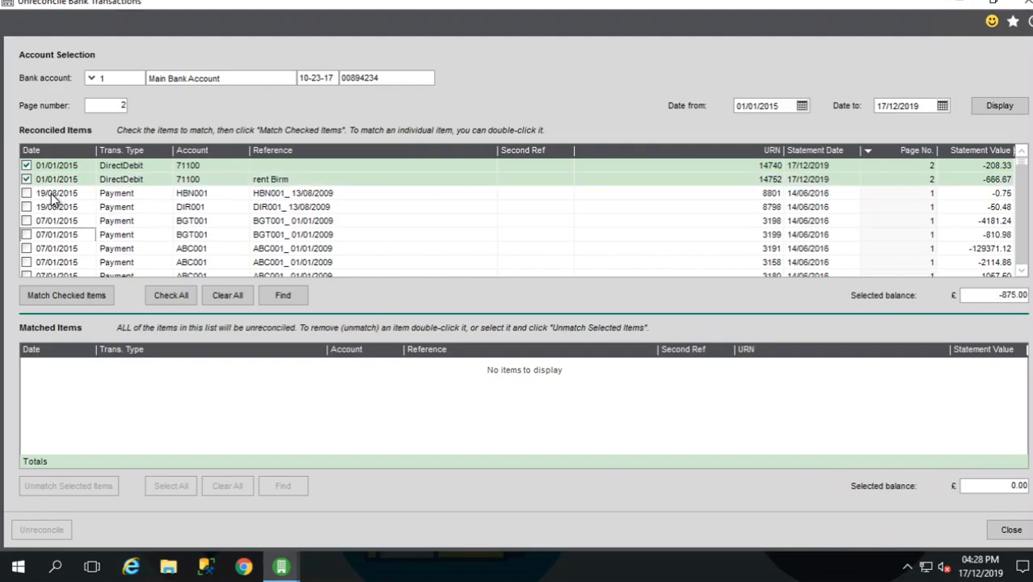
left_click(26, 178)
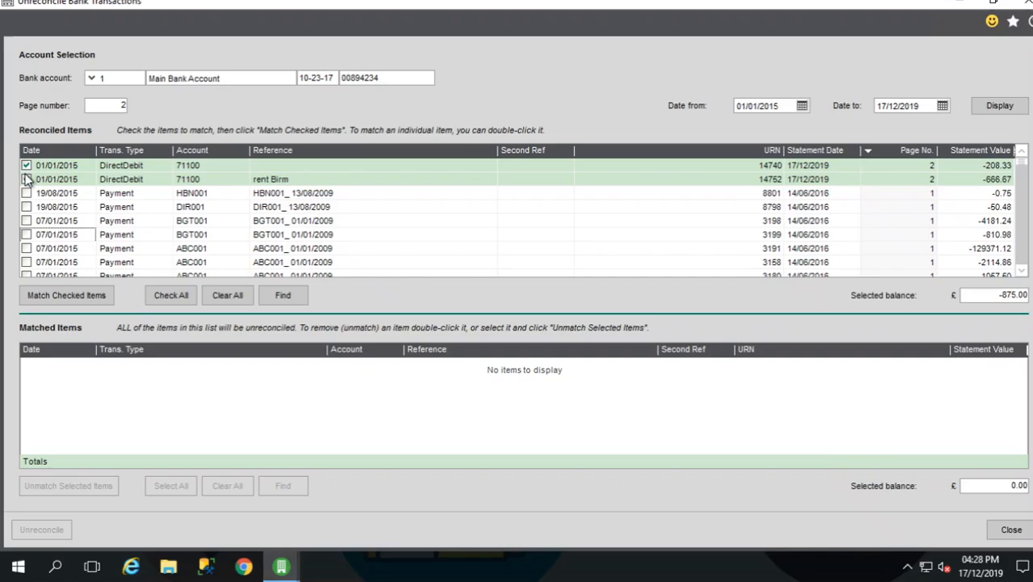
left_click(26, 177)
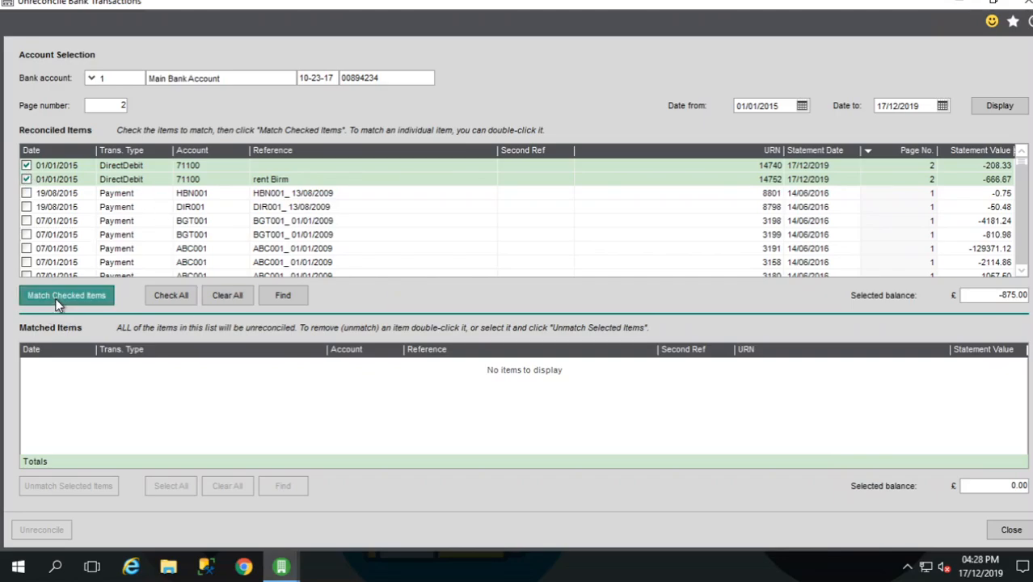
Step: Match the two checked direct debits and unreconcile them, returning to the Bank Account List
left_click(67, 295)
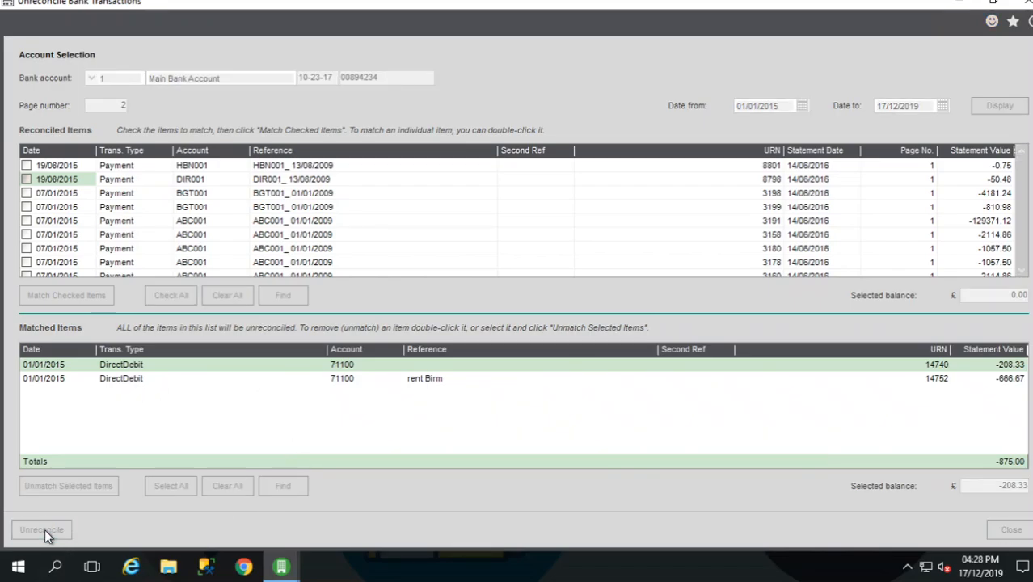
left_click(42, 530)
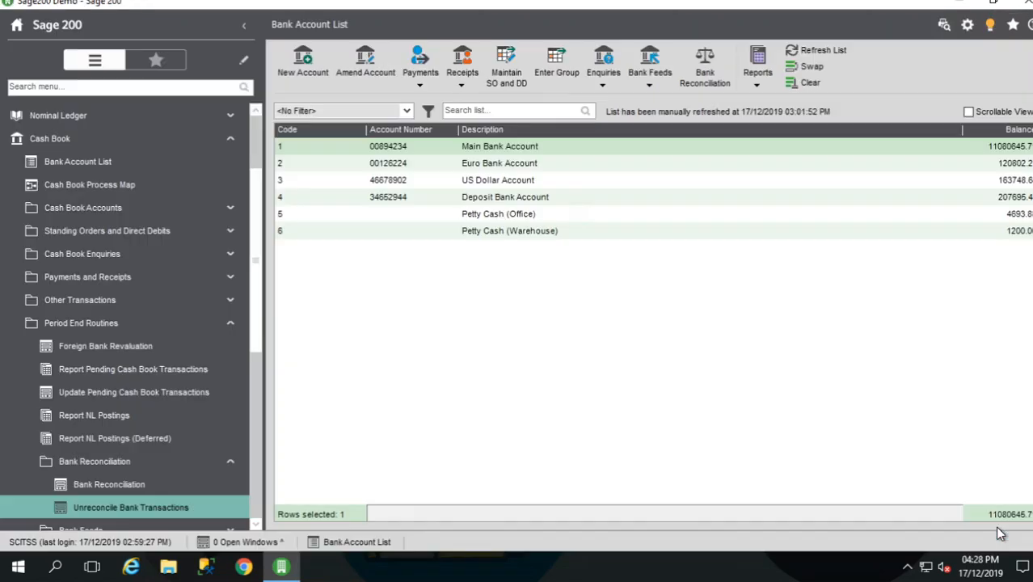
mouse_move(501, 281)
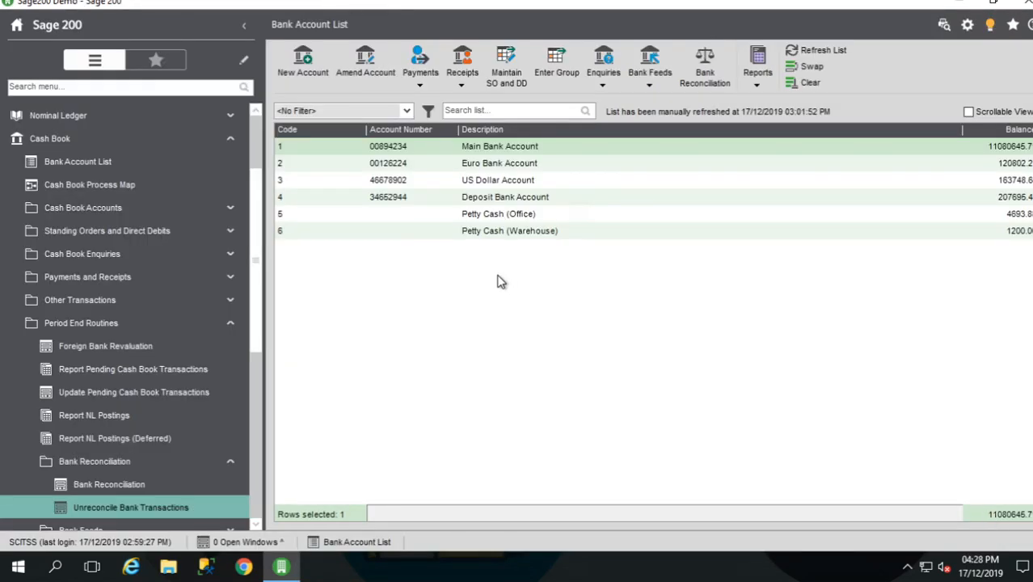